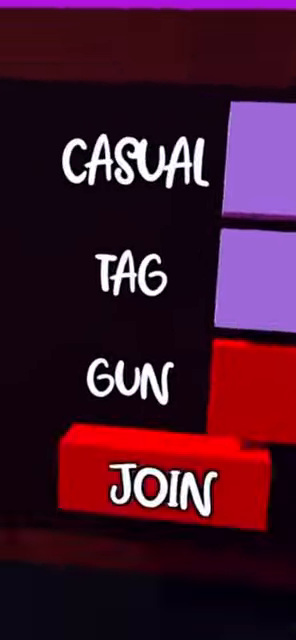
pyautogui.click(148, 488)
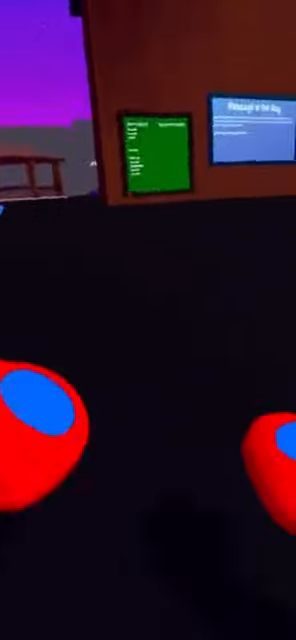